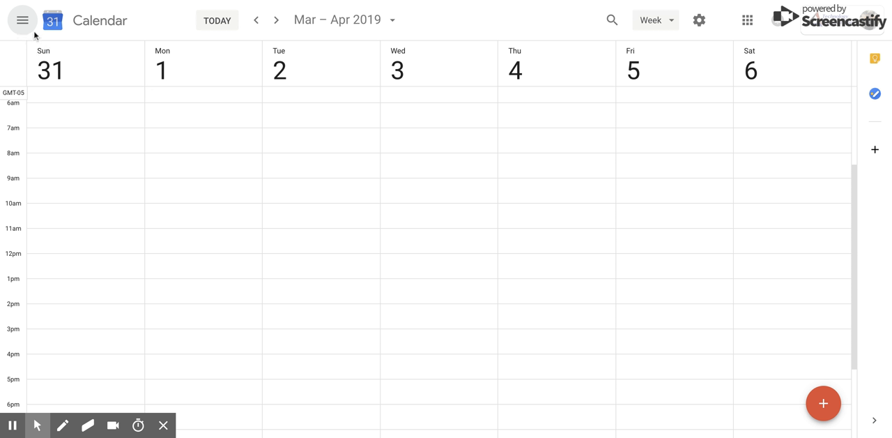
- Show the calendar sidebar and scroll down to the My calendars list
left_click(22, 19)
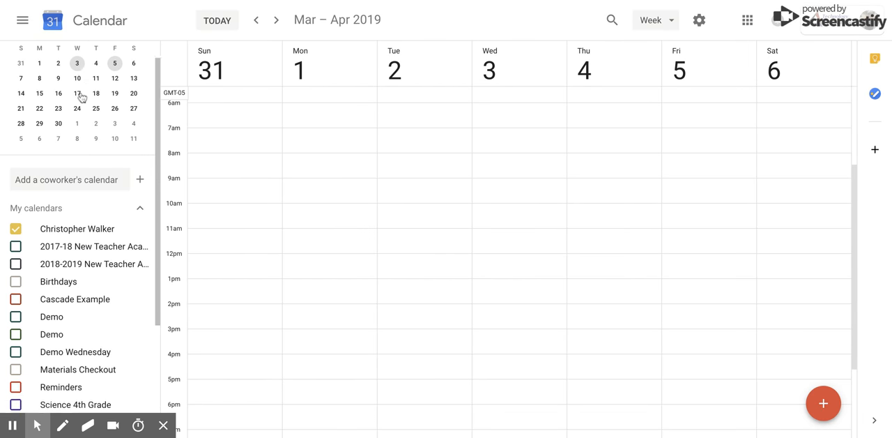
scroll("down", 3)
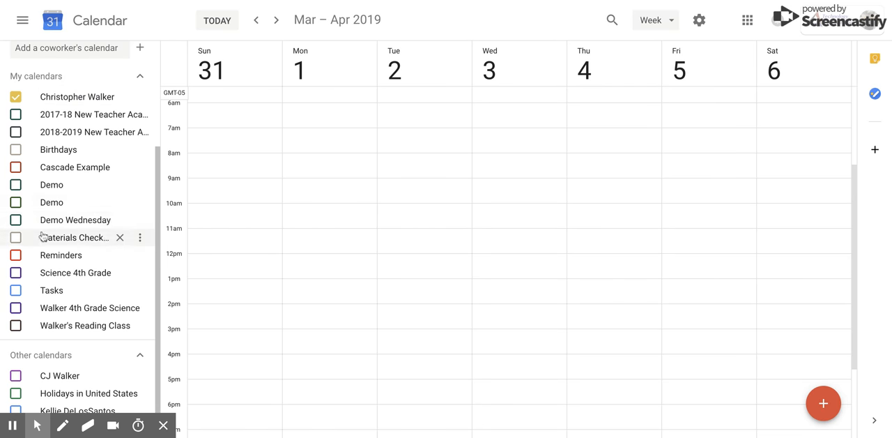
mouse_move(77, 131)
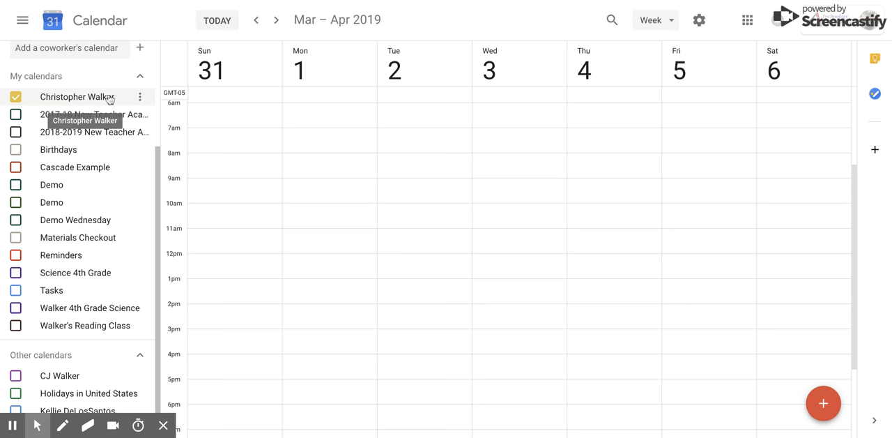
mouse_move(138, 96)
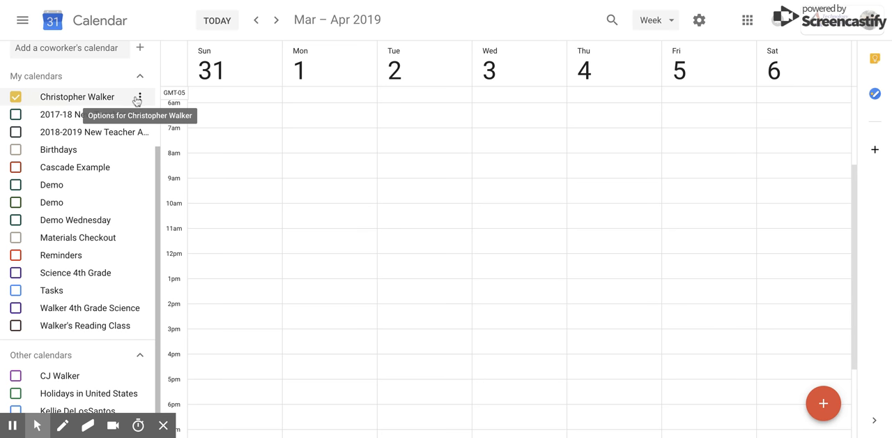
mouse_move(140, 101)
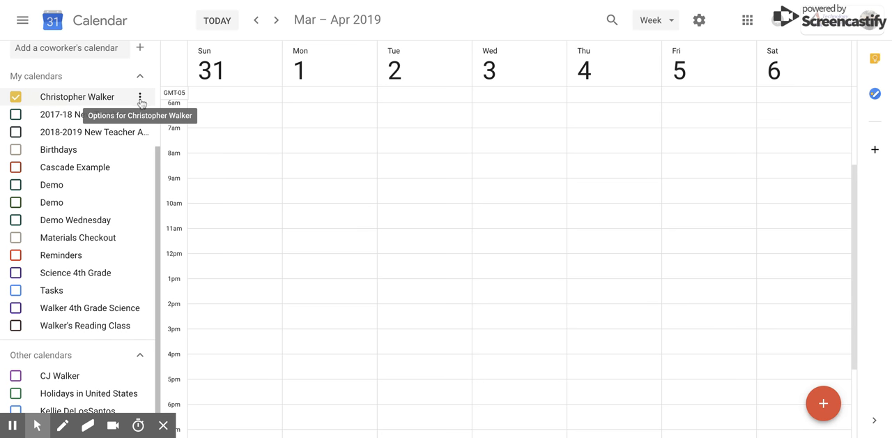
left_click(140, 97)
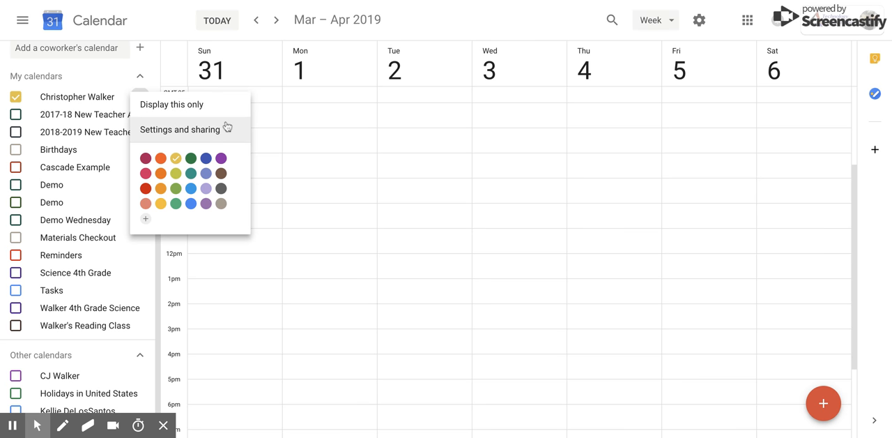
left_click(180, 130)
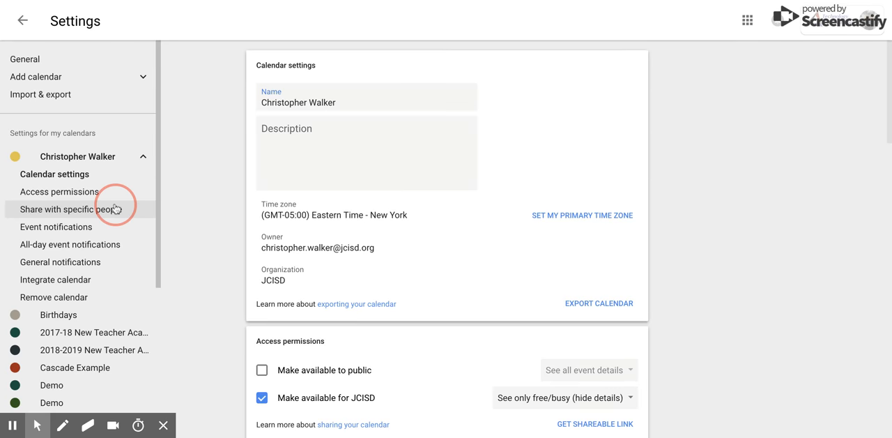
- Jump to the 'Share with specific people' section of the calendar settings
left_click(70, 209)
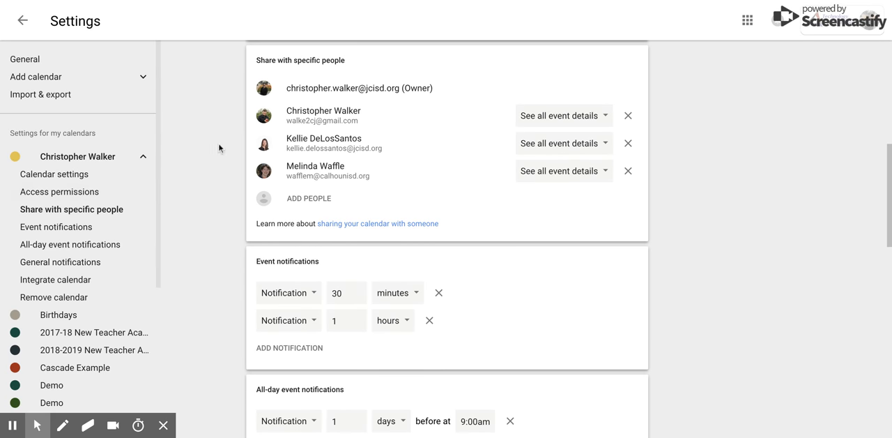
mouse_move(487, 199)
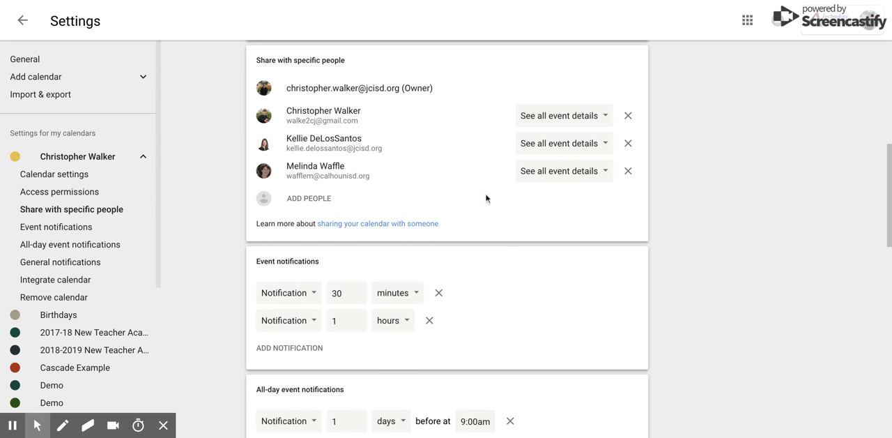
mouse_move(368, 98)
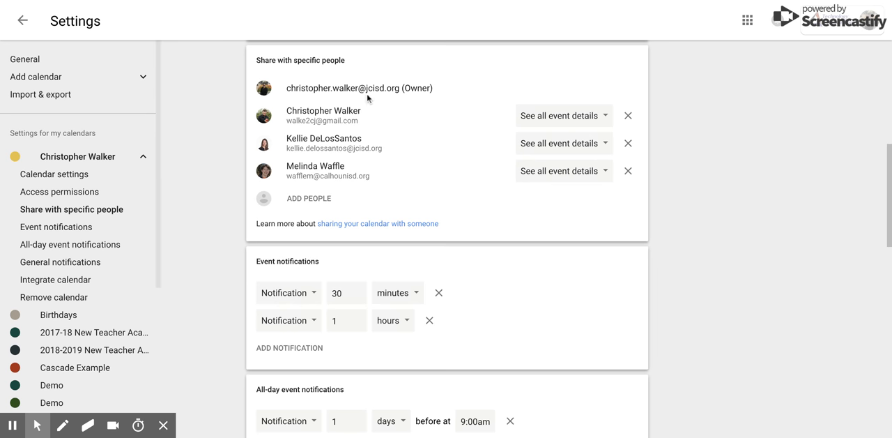
mouse_move(397, 187)
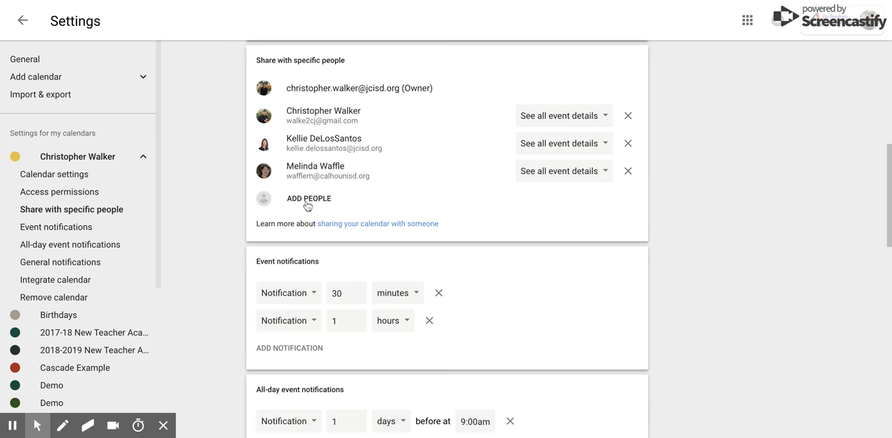
left_click(309, 198)
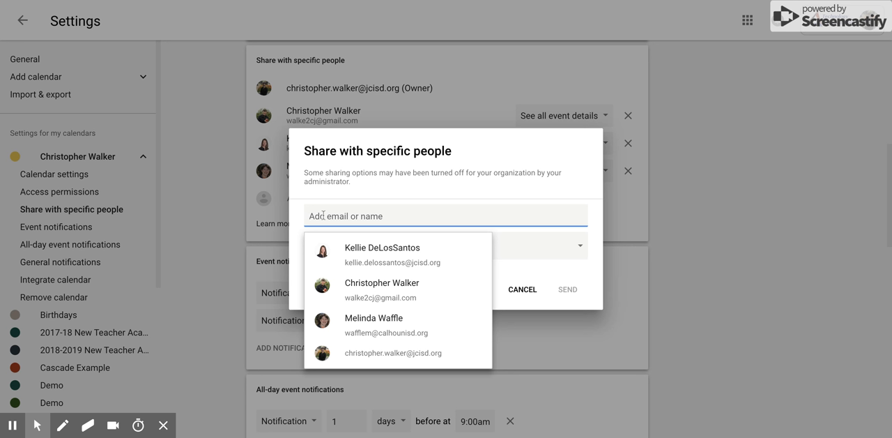
mouse_move(322, 216)
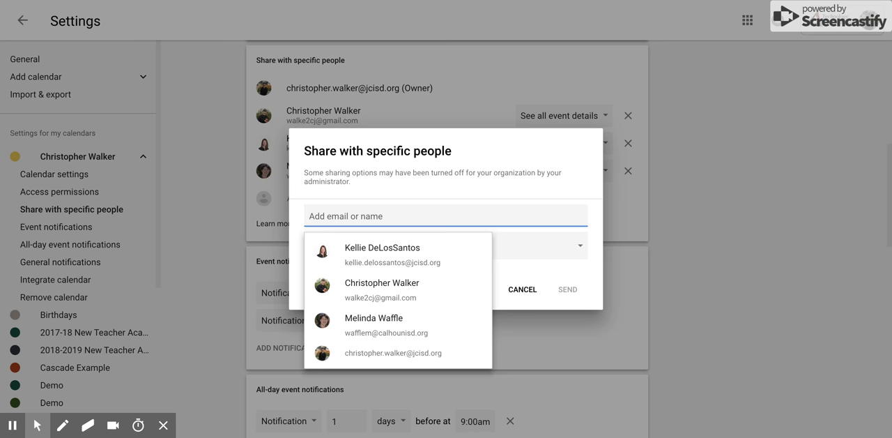
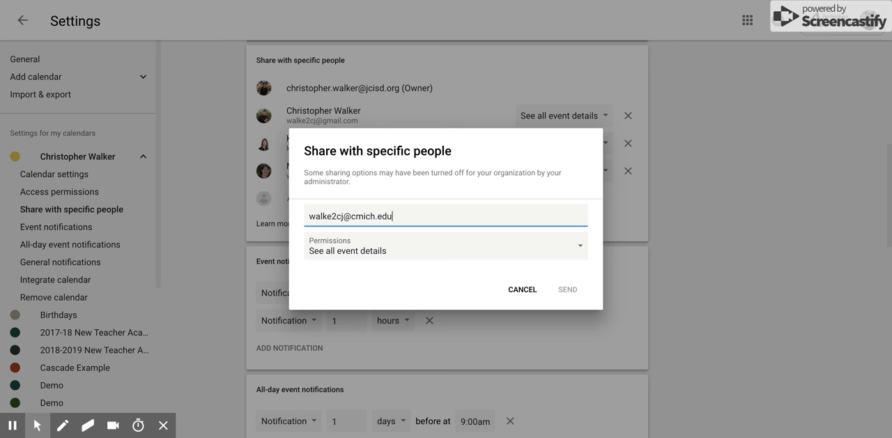
key("enter")
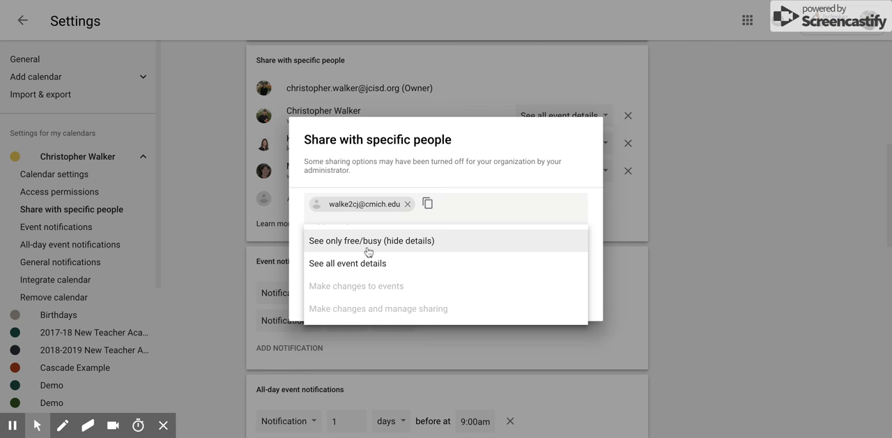
mouse_move(368, 253)
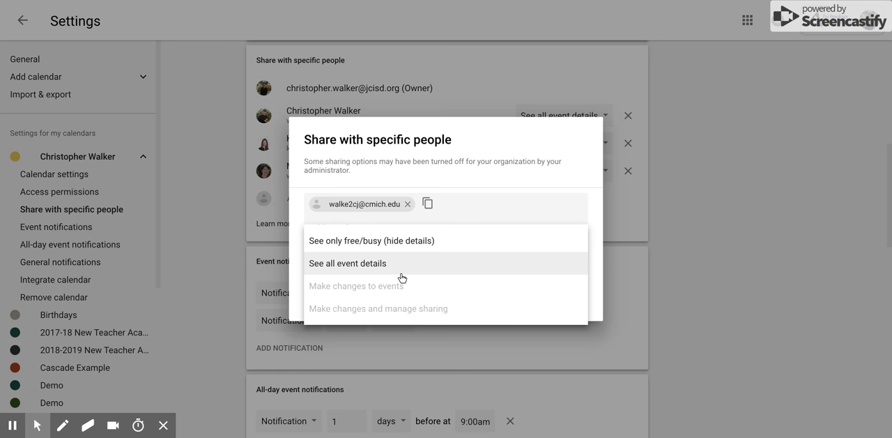
mouse_move(402, 263)
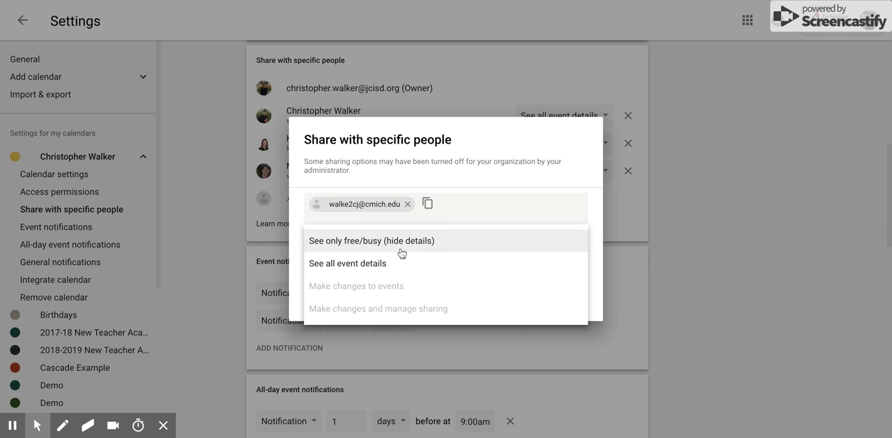
left_click(372, 241)
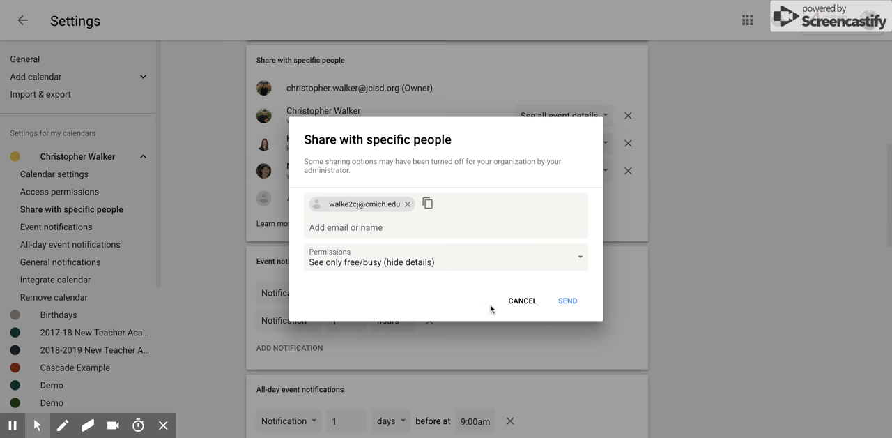
left_click(568, 300)
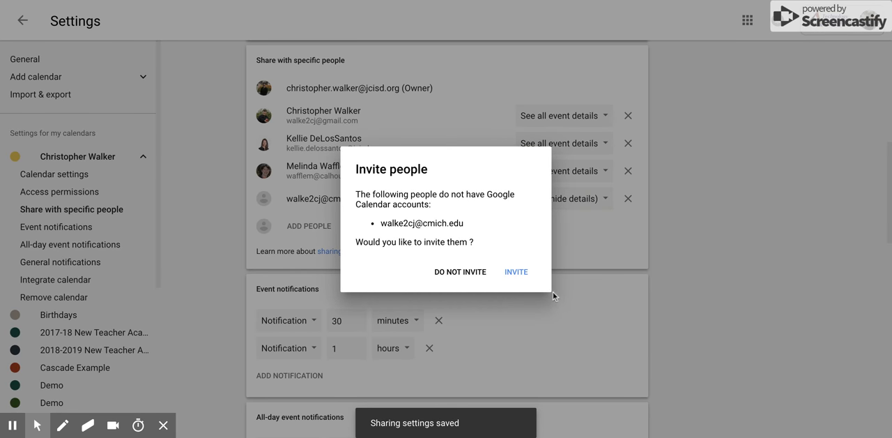
left_click(516, 271)
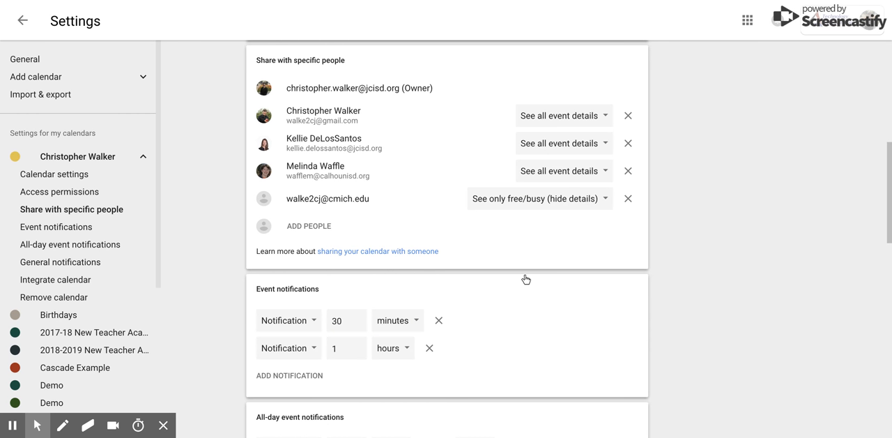
mouse_move(731, 5)
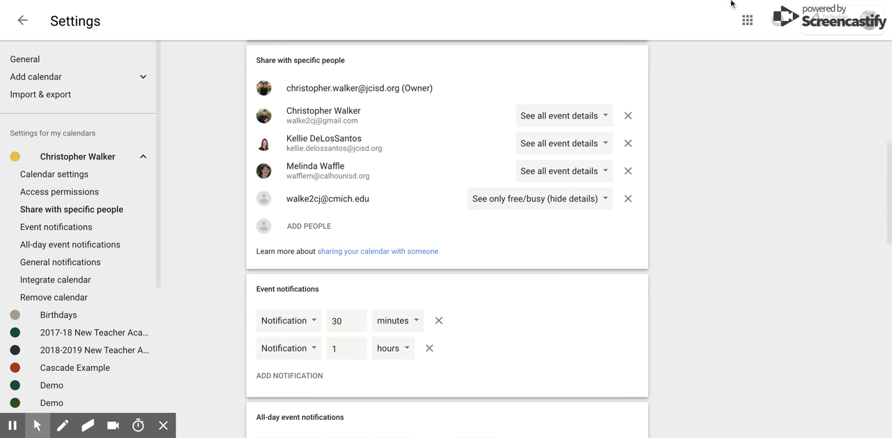